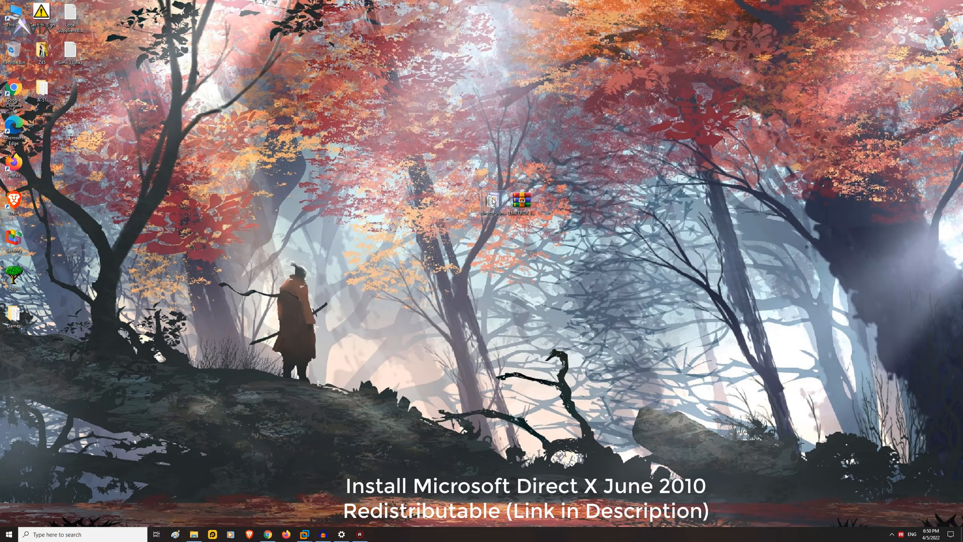
# Launch the DirectX June 2010 redistributable and accept its license to extract the files
pyautogui.doubleClick(492, 200)
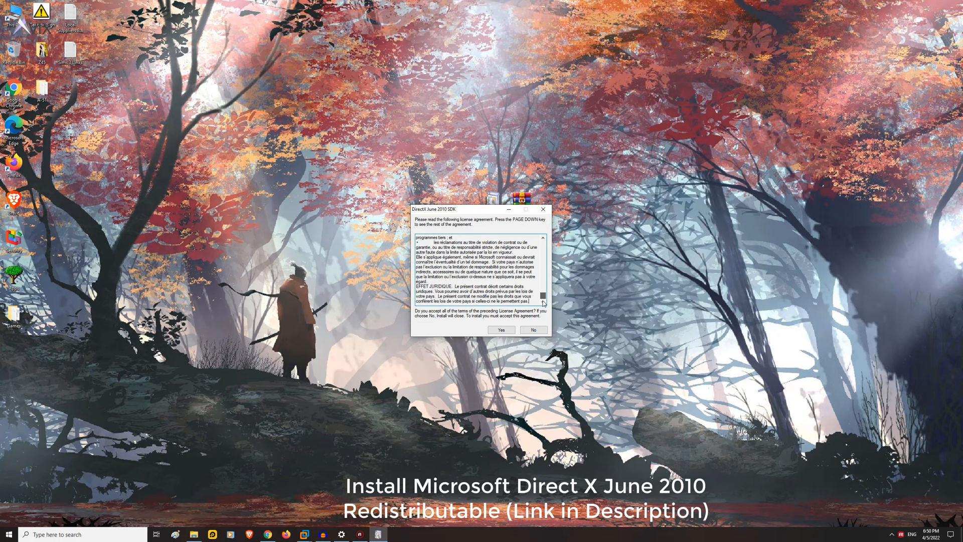
pyautogui.click(500, 330)
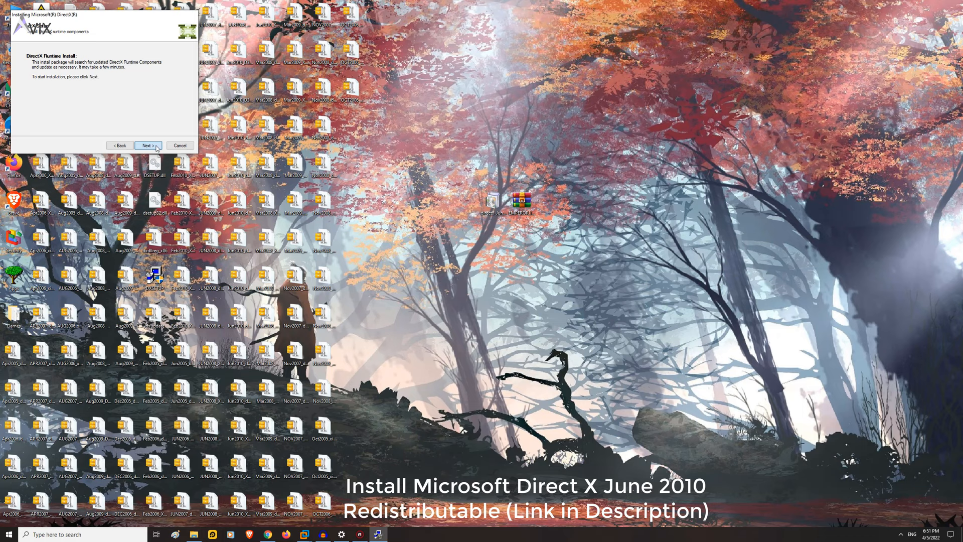
# Begin the DirectX runtime component install and allow the setup's internet connections
pyautogui.click(148, 145)
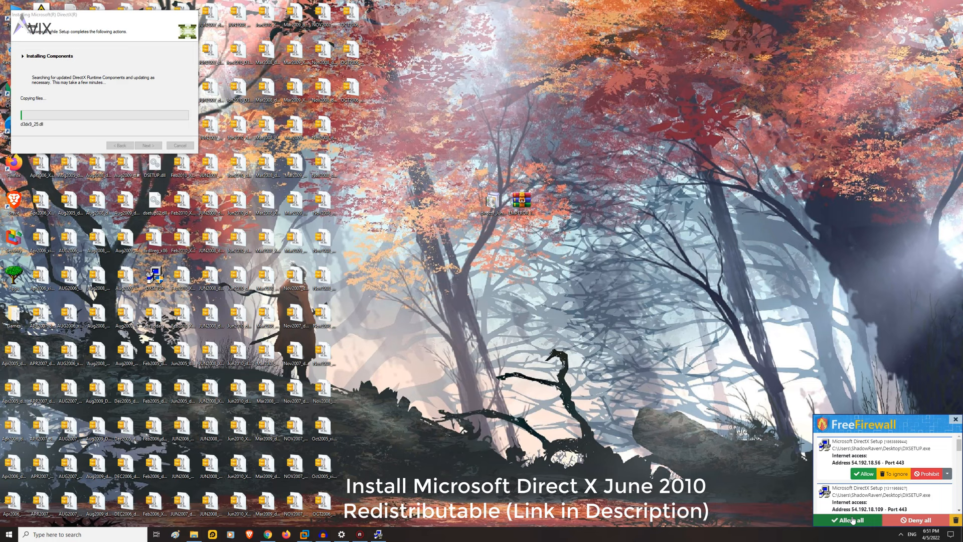
pyautogui.click(849, 519)
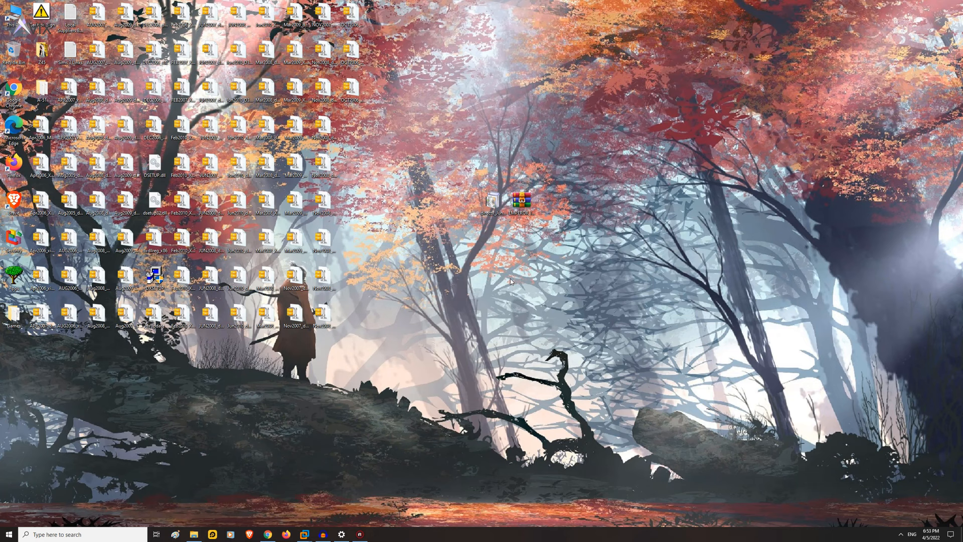
# Permanently delete the 60 and then 10 remaining extracted DirectX items from the desktop
pyautogui.press('Delete')
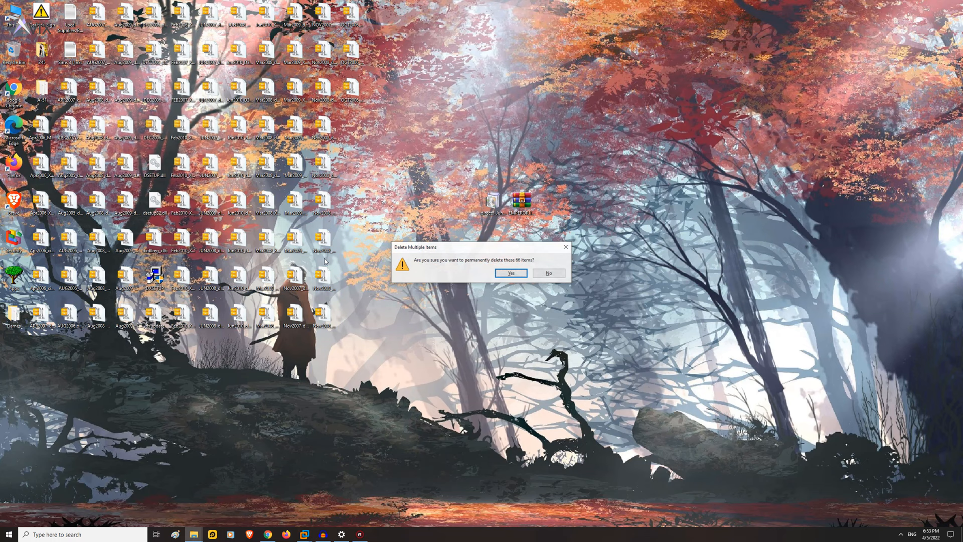
pyautogui.click(510, 273)
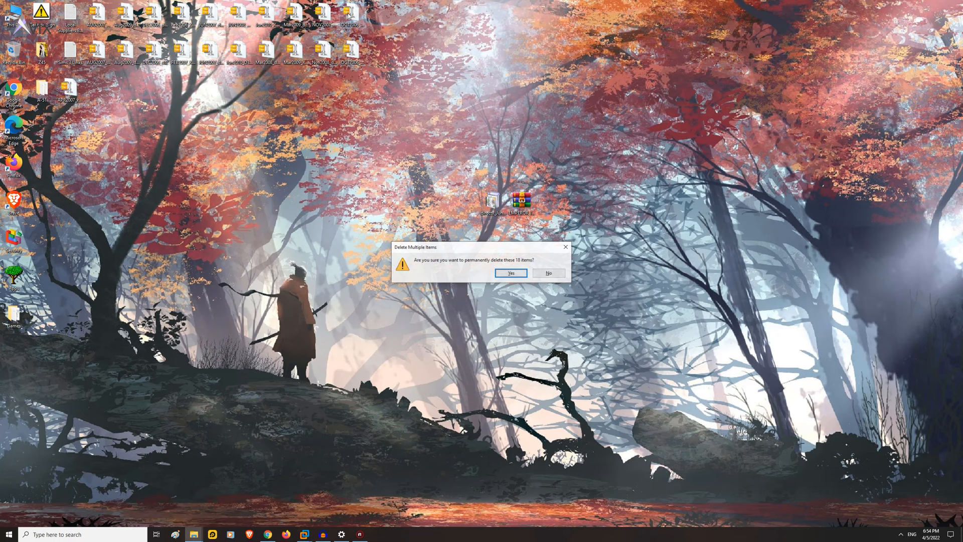
pyautogui.click(511, 273)
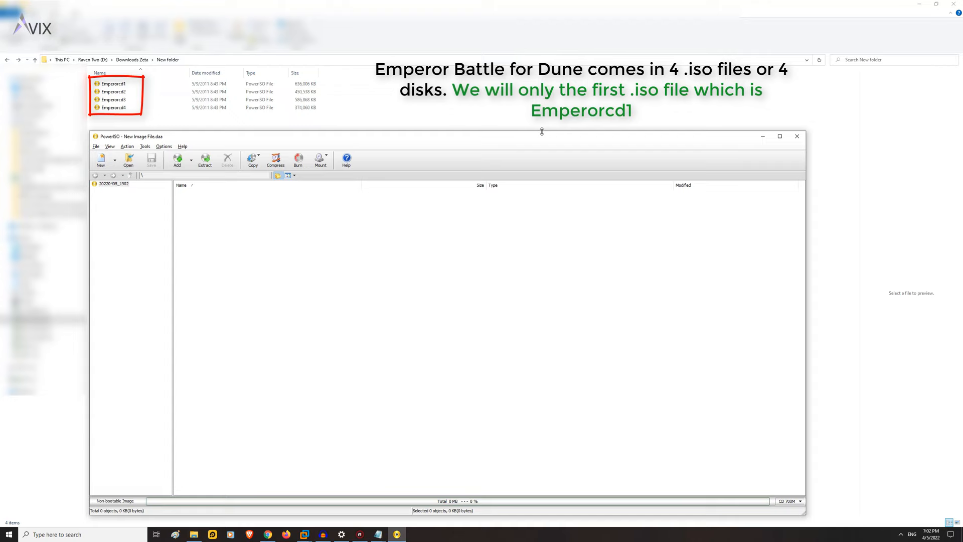
# Open the Emperorcd1 image with PowerISO from its context menu
pyautogui.rightClick(113, 83)
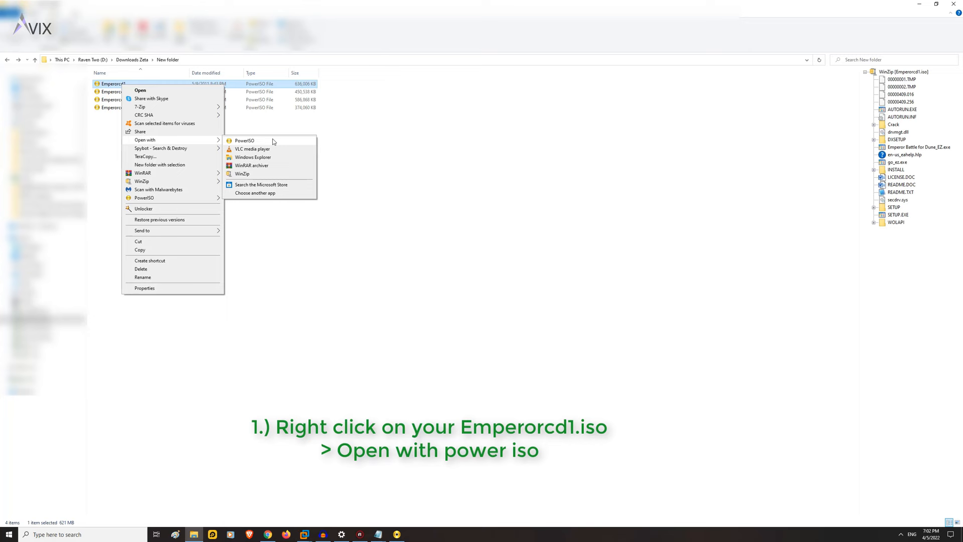
pyautogui.click(244, 140)
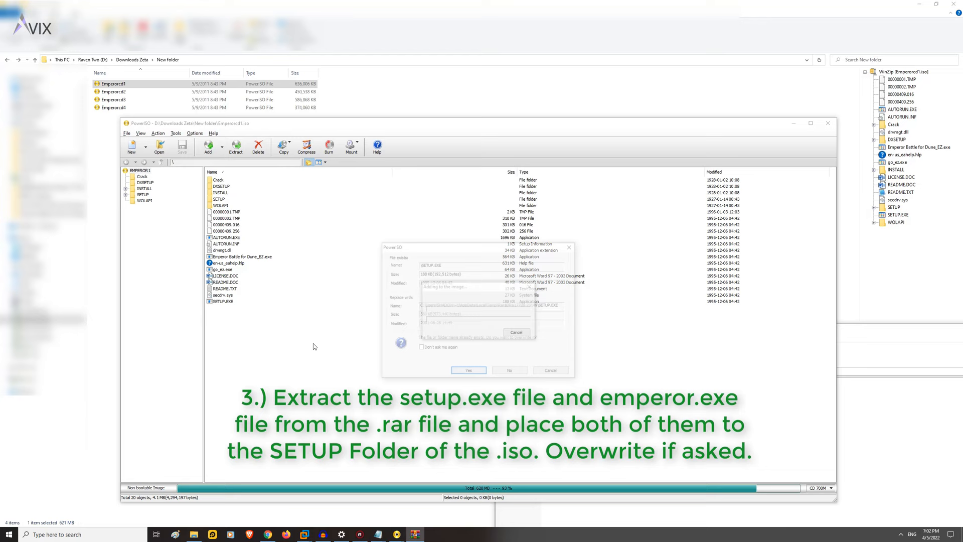
# Overwrite SETUP.EXE, then go into INSTALL and overwrite EMPEROR.EXE with the fixed versions
pyautogui.click(469, 371)
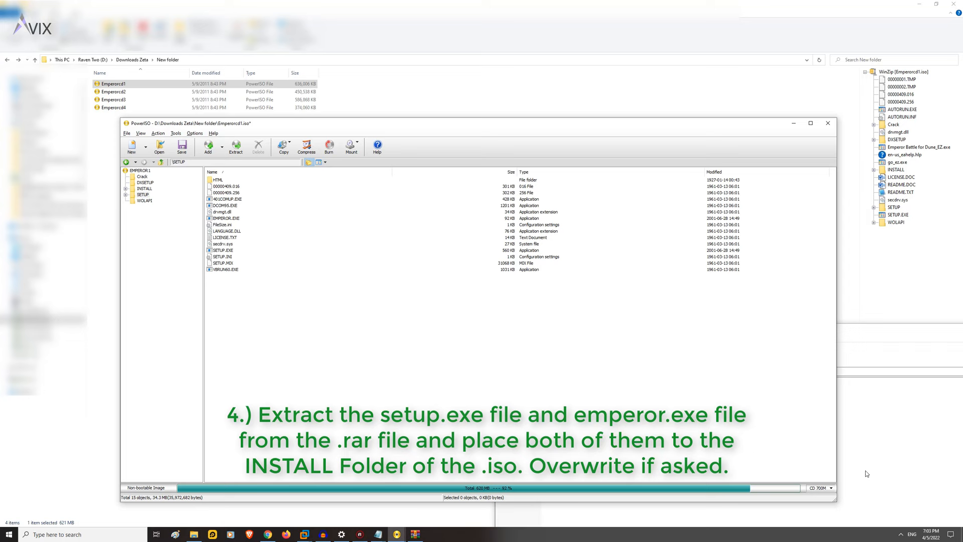
pyautogui.click(144, 188)
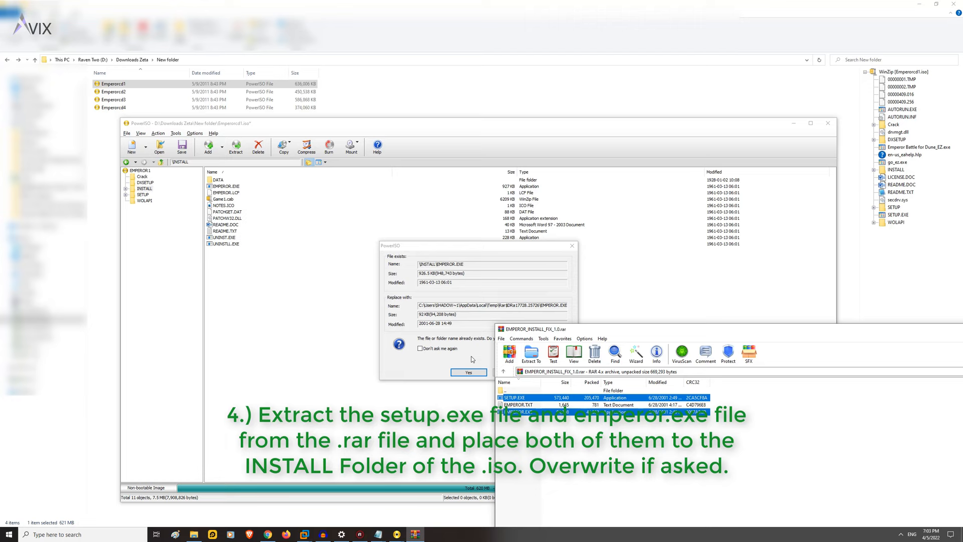
pyautogui.click(468, 372)
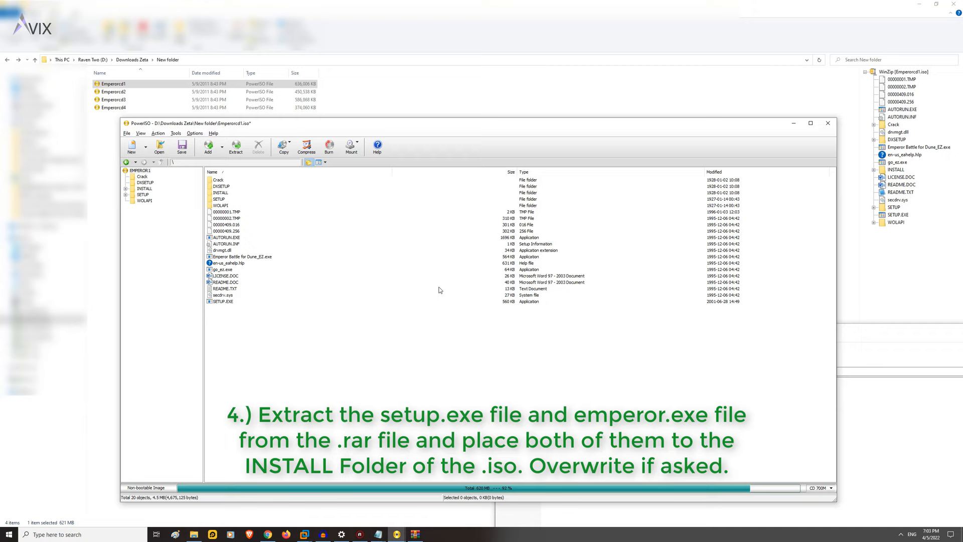
# Save the patched image as a new Standard ISO named Emperorcd1R
pyautogui.click(126, 133)
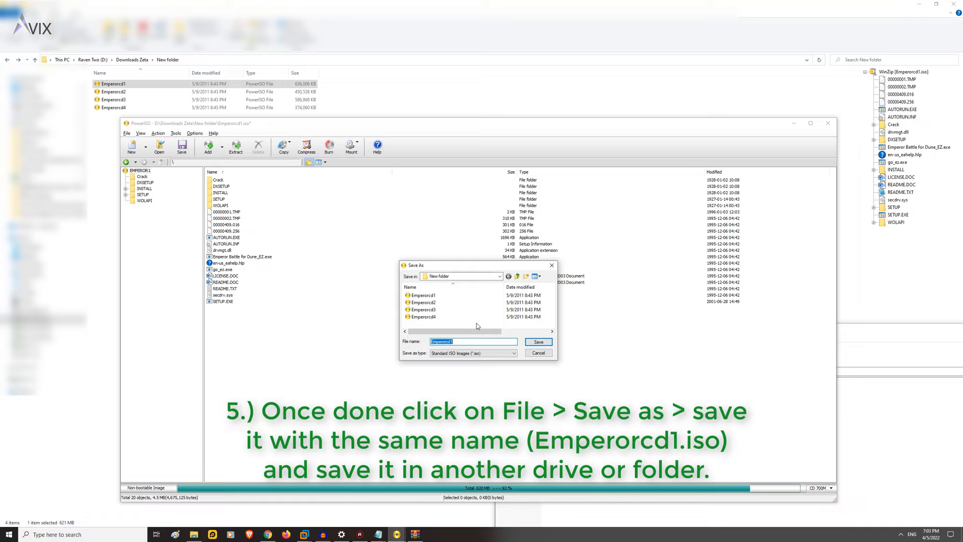
pyautogui.click(538, 342)
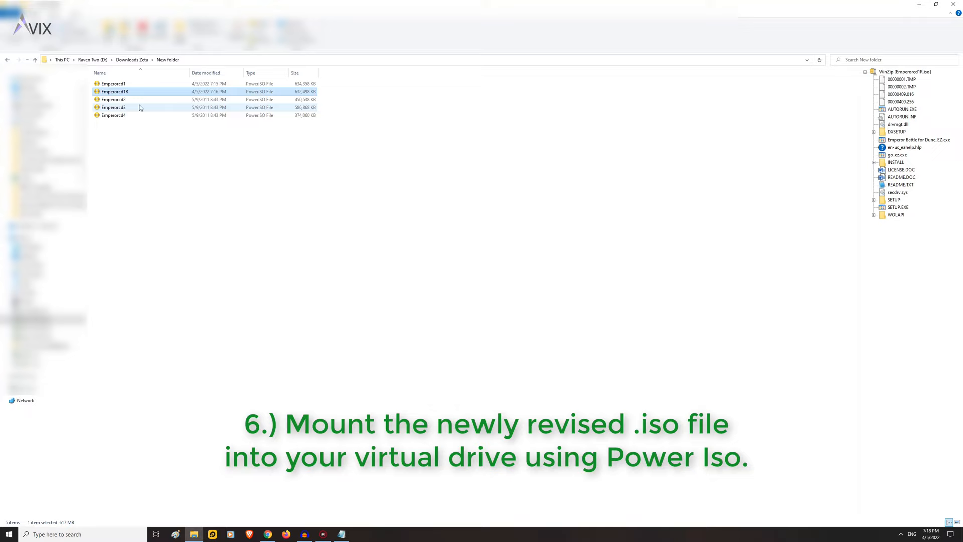
# Mount Emperorcd1R into the PowerISO virtual drive from its context menu
pyautogui.rightClick(113, 91)
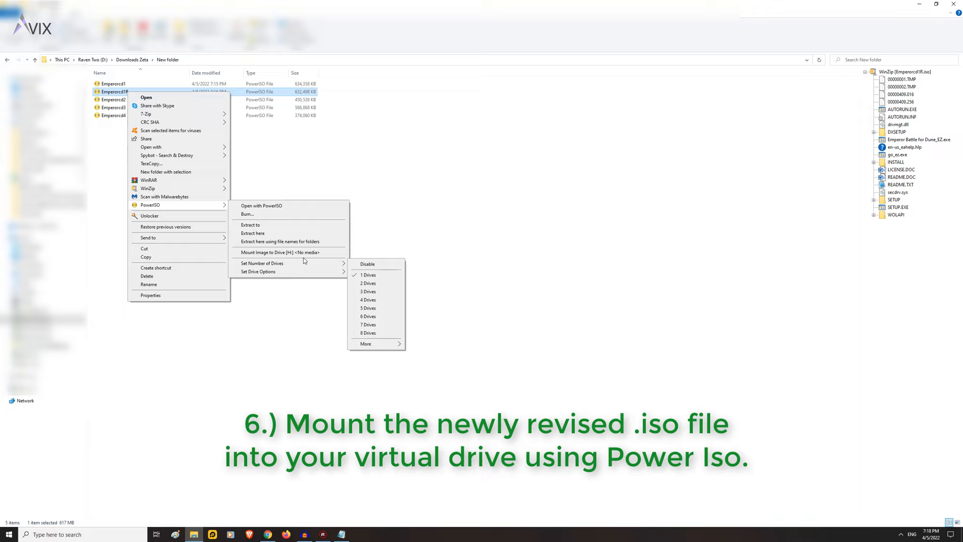
pyautogui.click(280, 252)
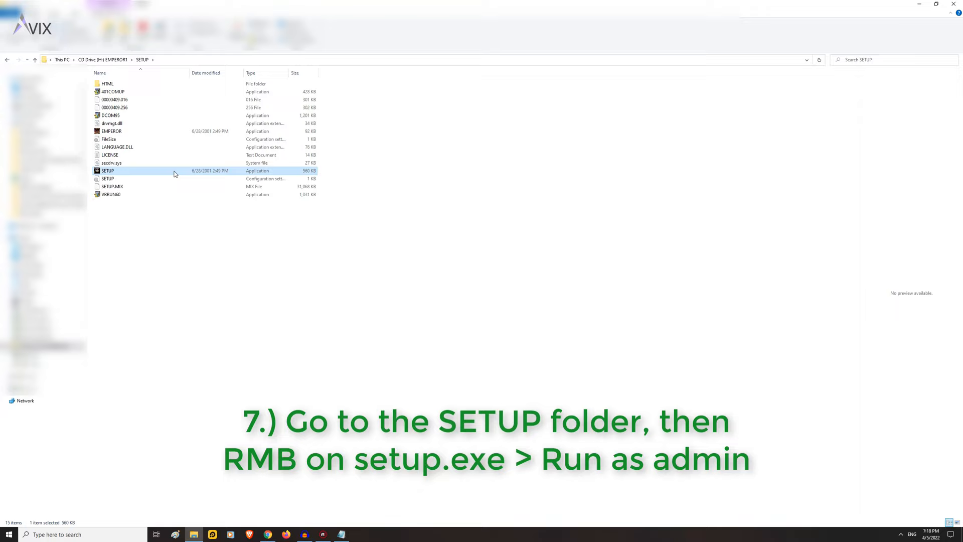
# Run SETUP.exe from the mounted disc's SETUP folder as administrator
pyautogui.rightClick(107, 171)
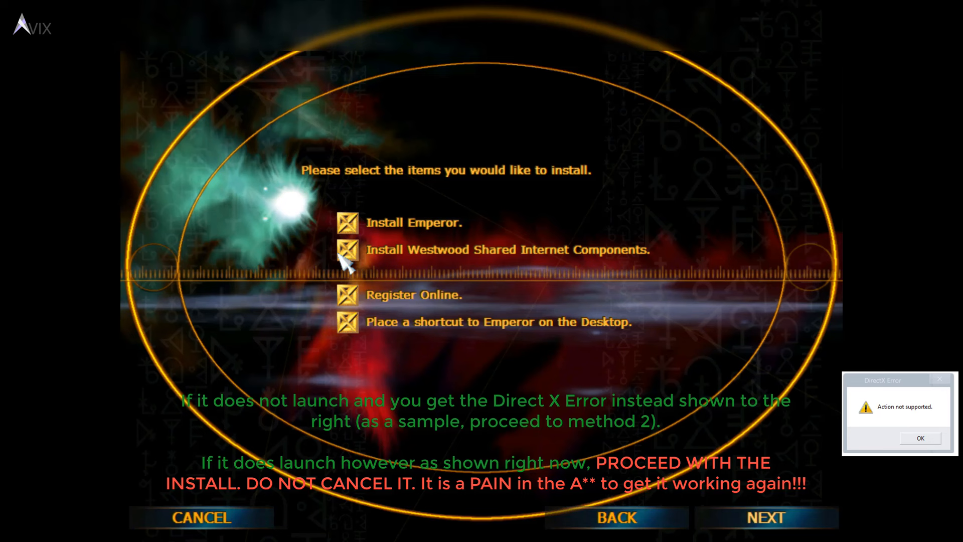
# Skip the shared internet components and set the destination to F:\Program Files (x86)\Westwood
pyautogui.click(346, 248)
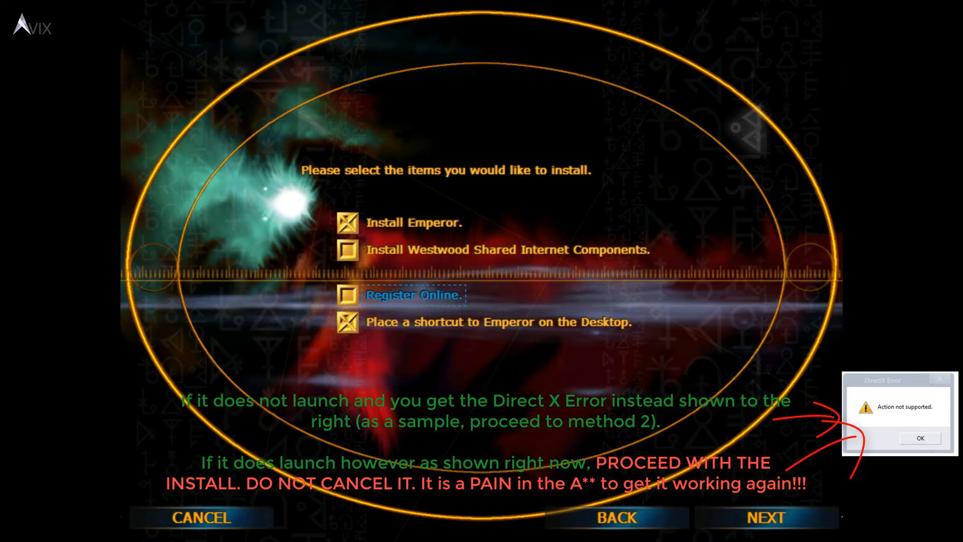
pyautogui.click(765, 516)
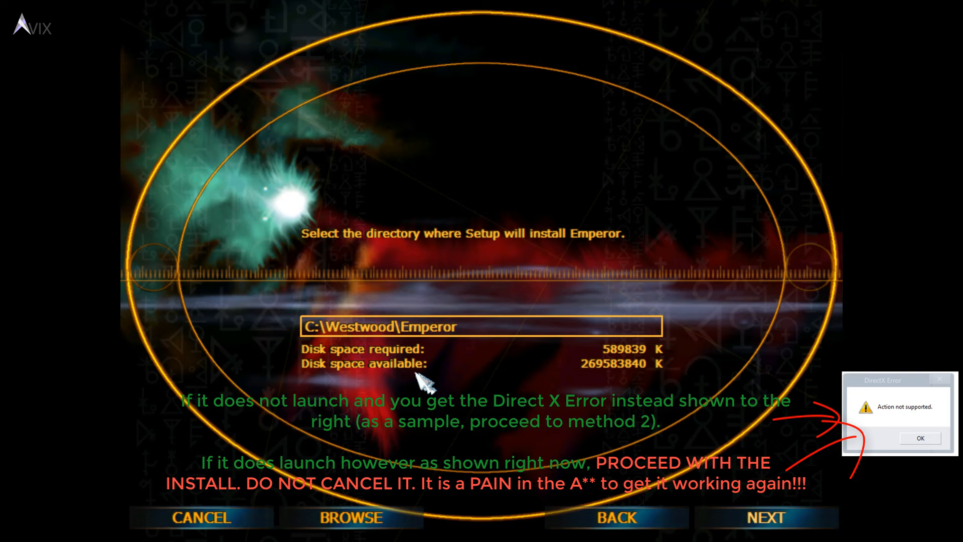
pyautogui.click(350, 517)
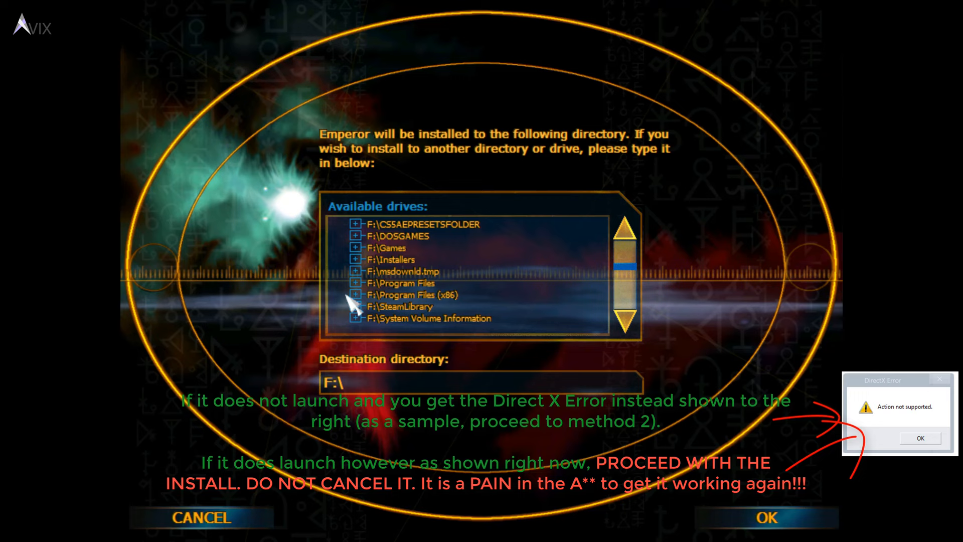
pyautogui.click(356, 295)
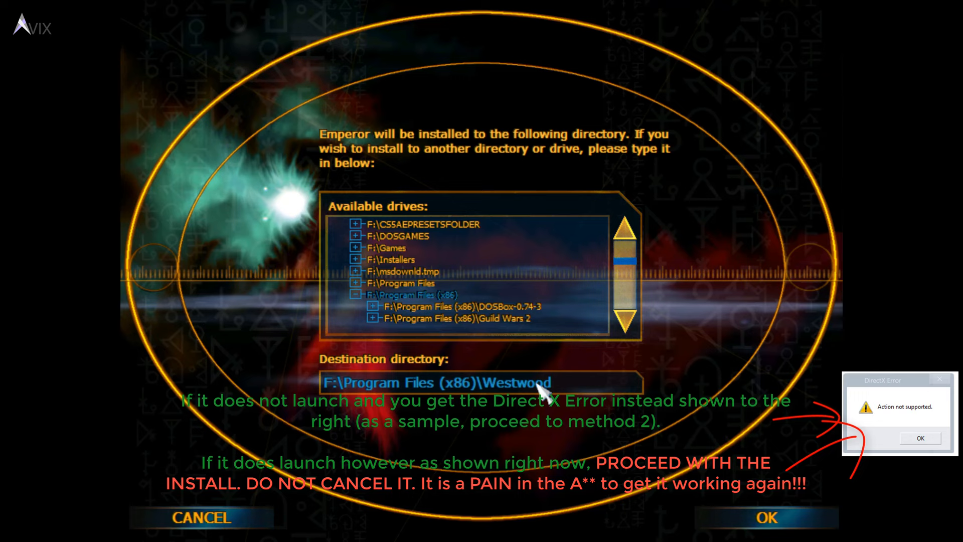
pyautogui.click(765, 518)
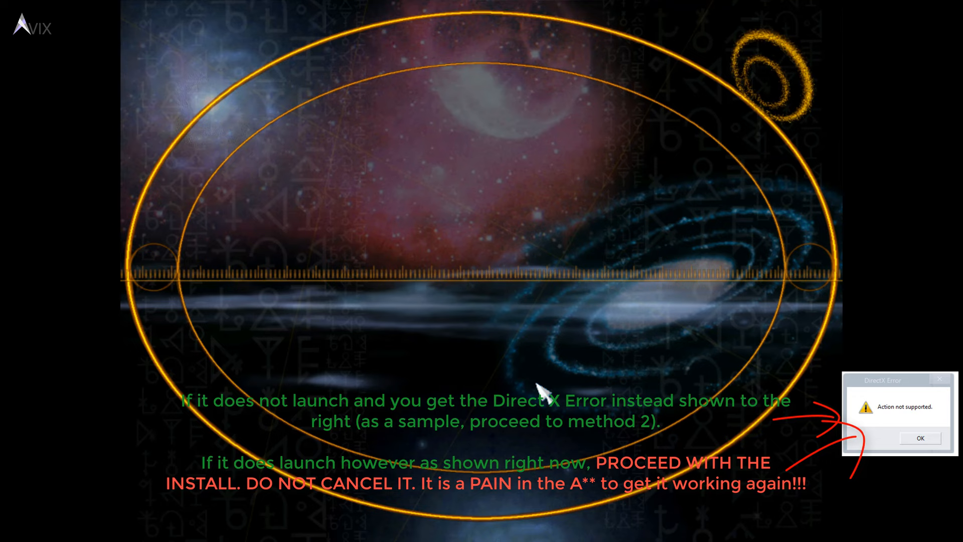
# Continue so setup copies files until Emperor reports a successful installation
pyautogui.click(920, 439)
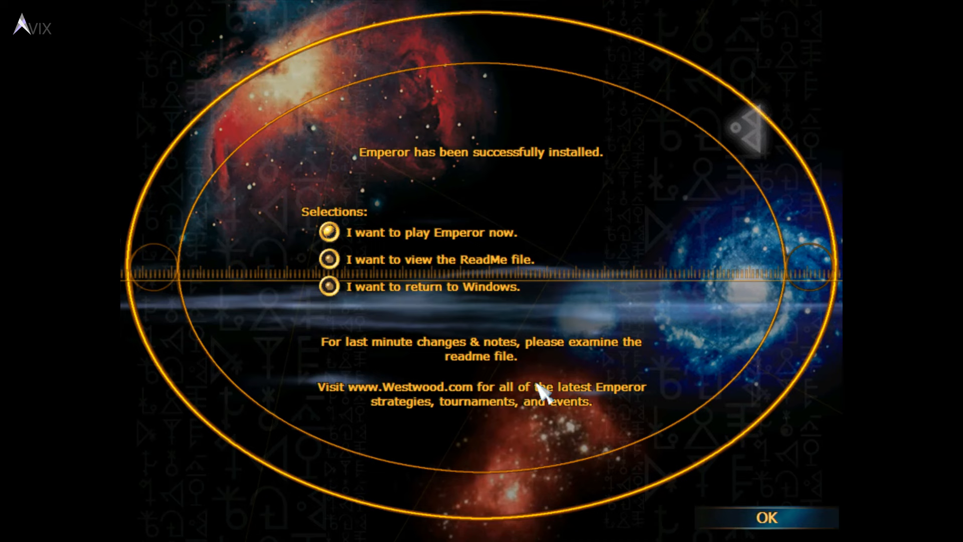
# Confirm OK on the Emperor Setup completion screen to close the installer
pyautogui.click(766, 518)
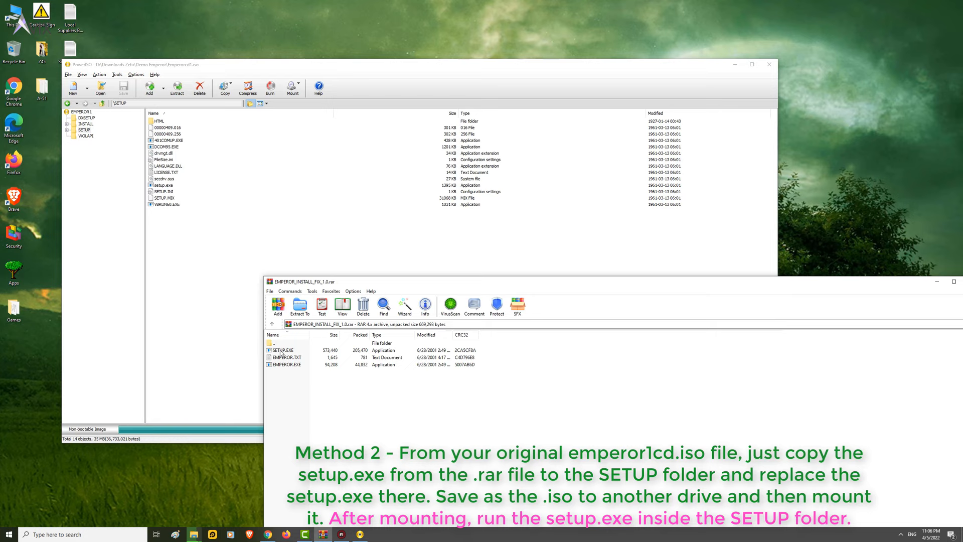
# Save the modified image with the replaced SETUP.EXE as a new ISO named Emperorcd1
pyautogui.click(69, 73)
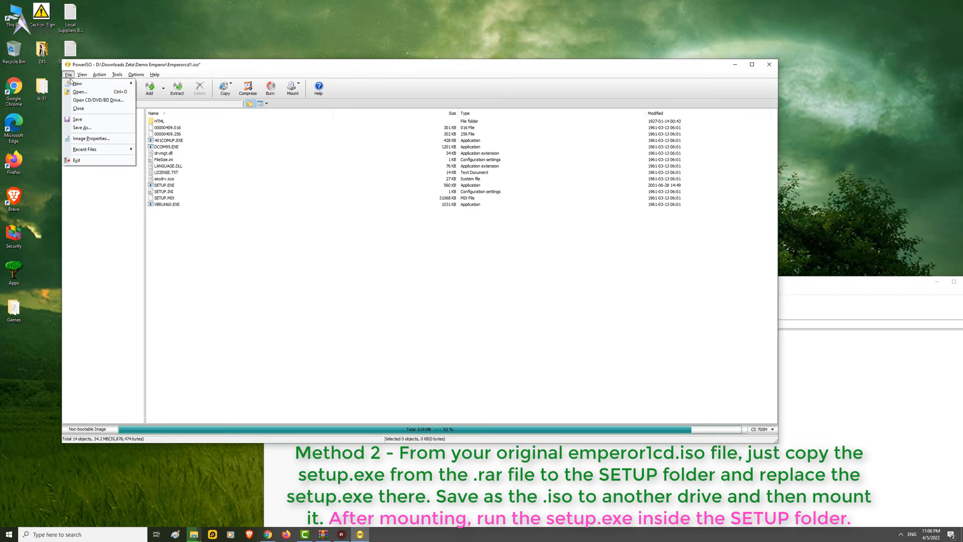
pyautogui.click(81, 128)
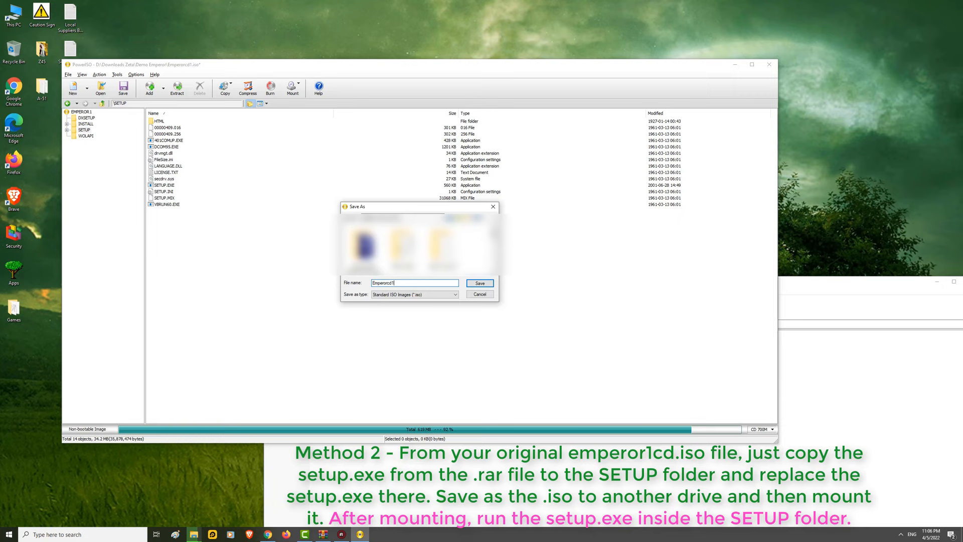
pyautogui.click(479, 283)
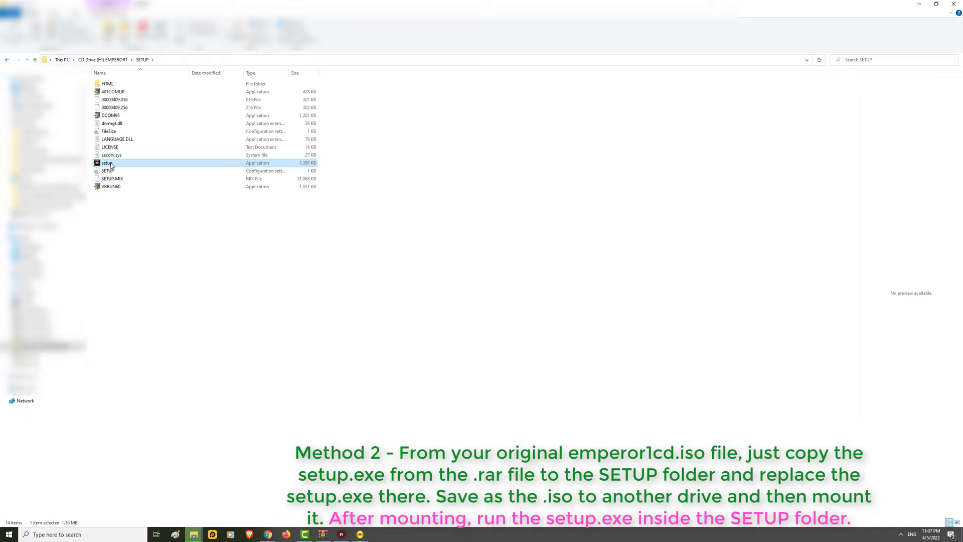
# Run the patched setup.exe from the mounted SETUP folder as administrator
pyautogui.rightClick(108, 163)
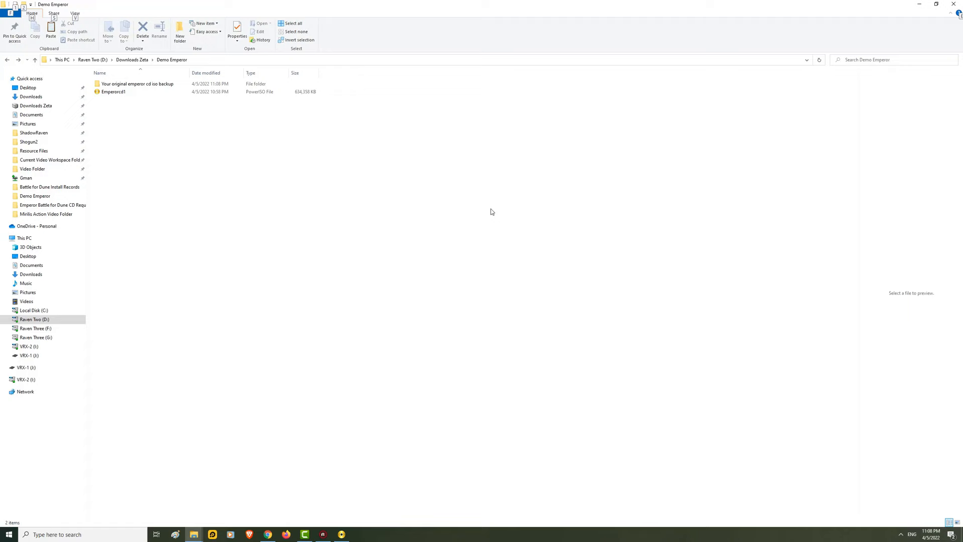
# Enter the original Emperor CD ISO backup folder to reach the 1.09 patch executable
pyautogui.click(137, 84)
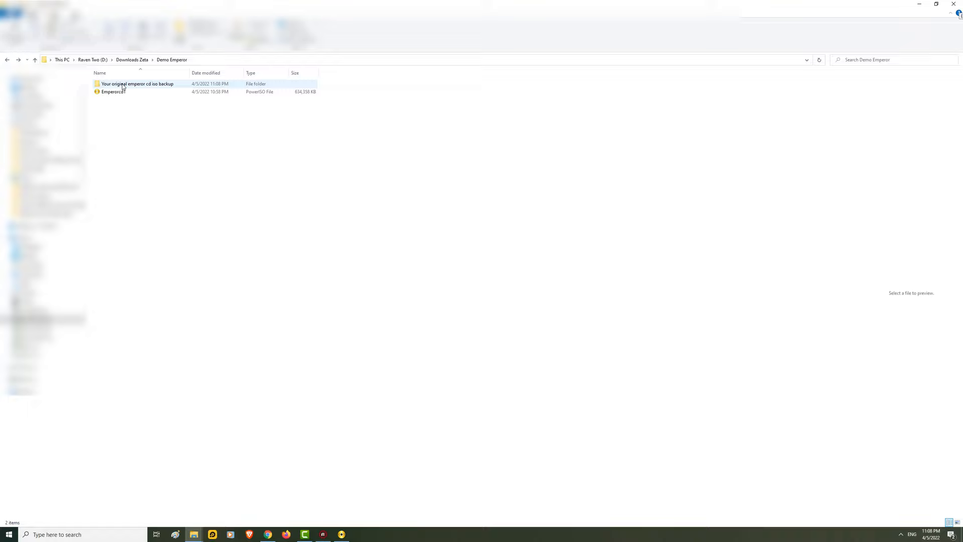
pyautogui.doubleClick(136, 83)
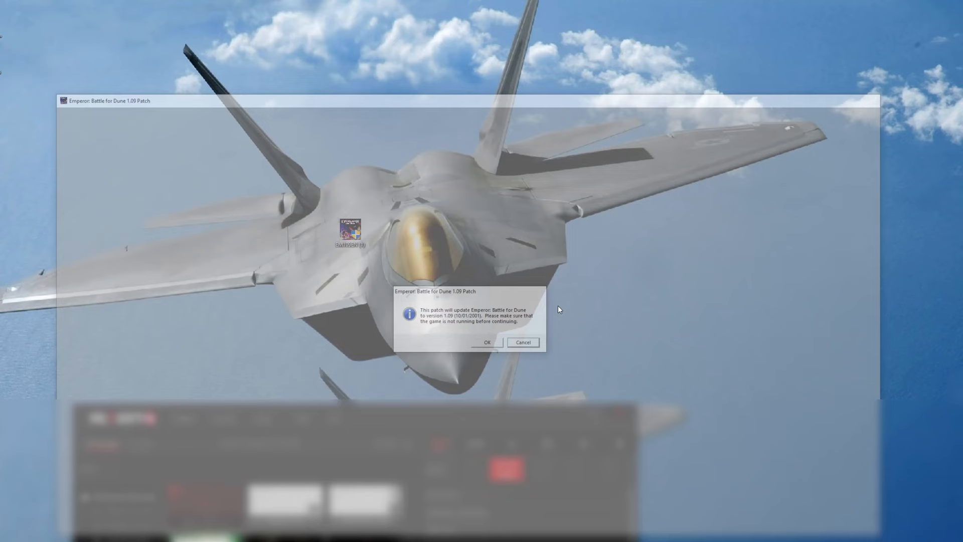
# Accept the 1.09 Patch notice with OK to continue updating Emperor
pyautogui.click(487, 342)
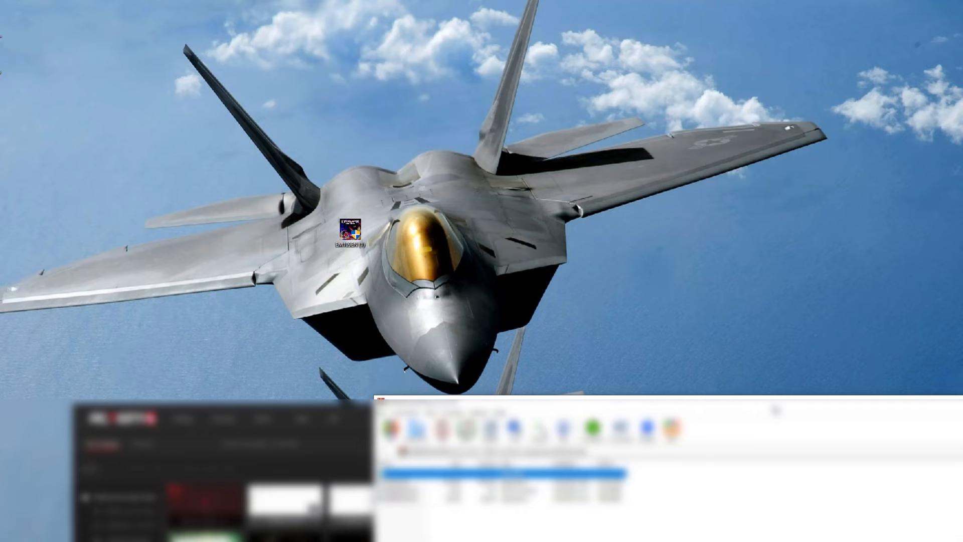